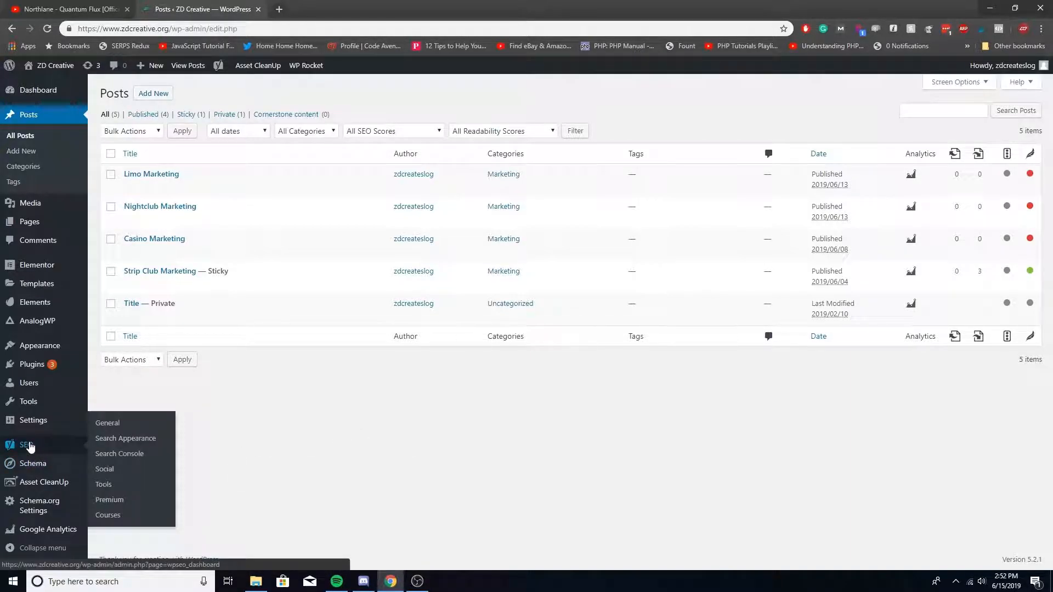
{"action": "mouse_move", "coordinate": [274, 407]}
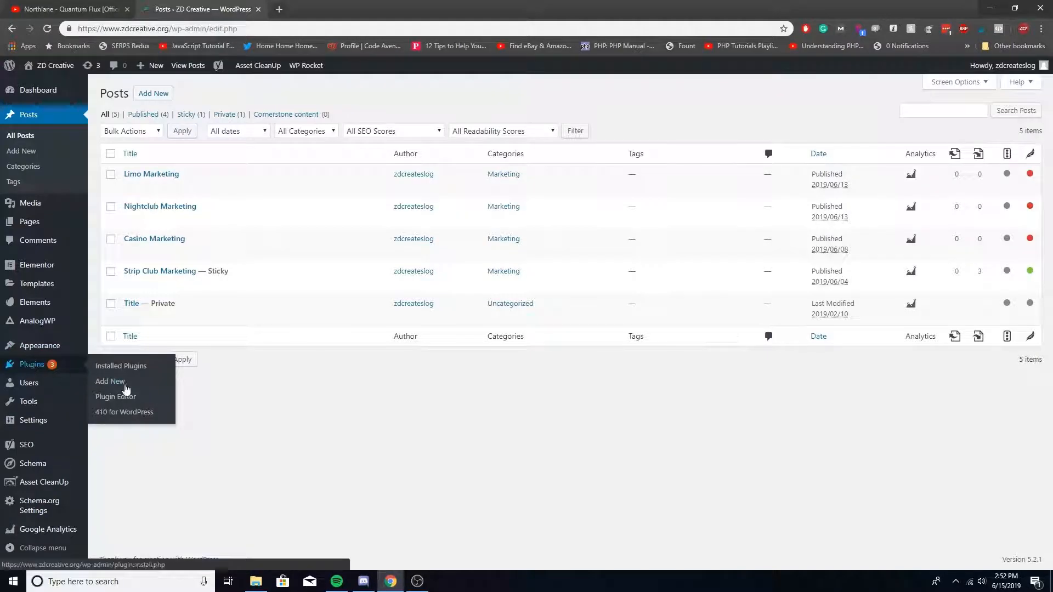
{"action": "mouse_move", "coordinate": [28, 383]}
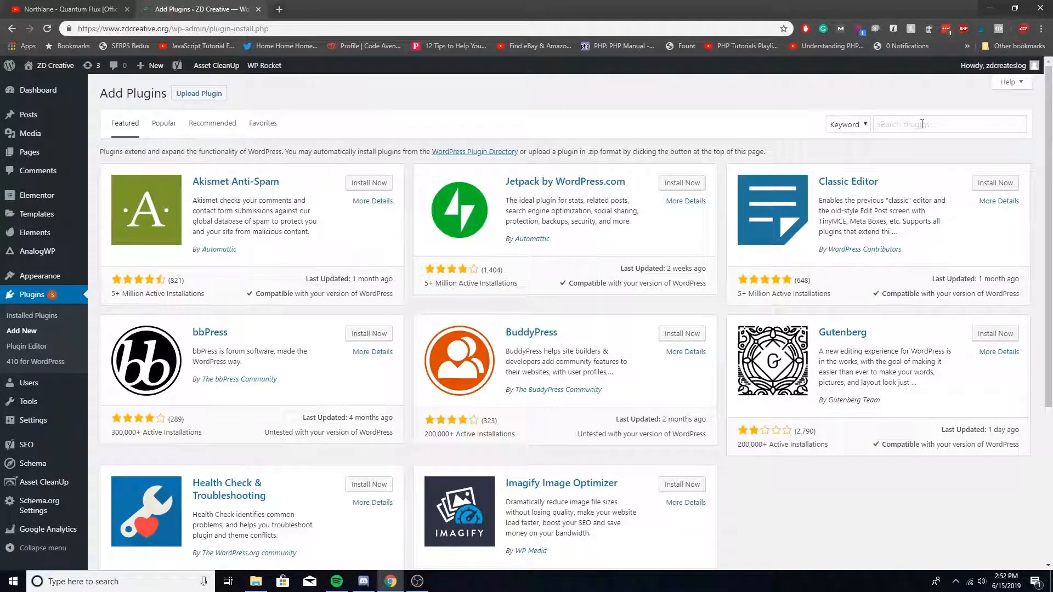
Search the plugins for 'yoast' and head to the Yoast SEO dashboard.
{"action": "type", "text": "yoast"}
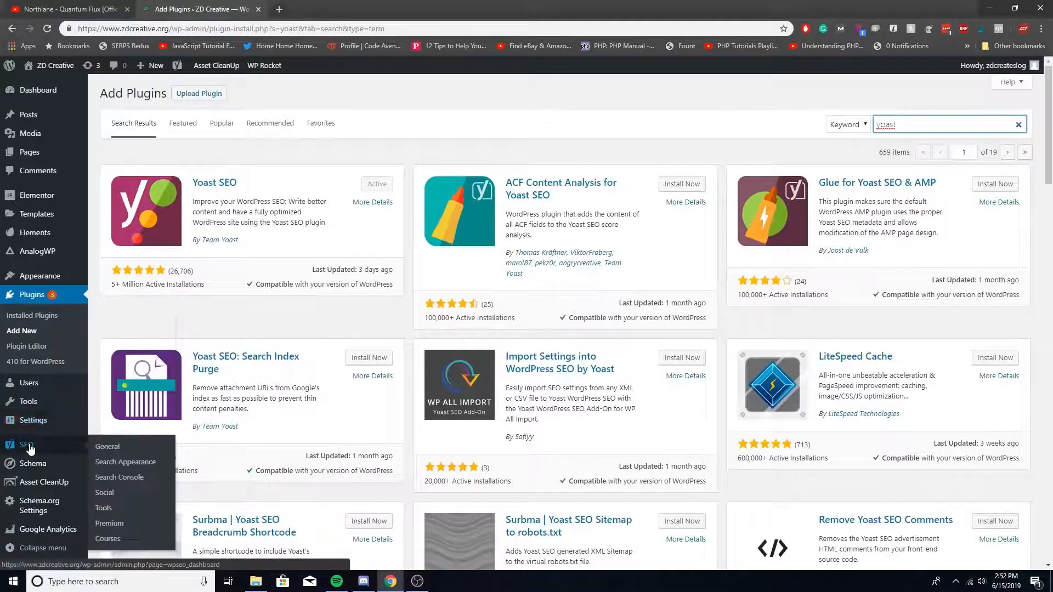
{"action": "left_click", "coordinate": [108, 447]}
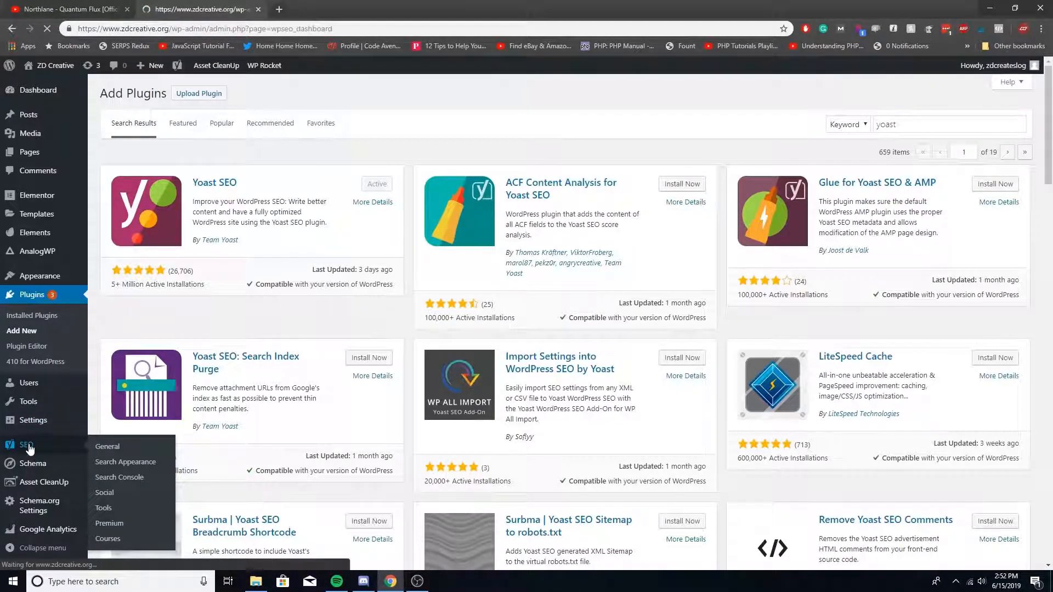
Go to Yoast SEO Tools and bring up the File editor with robots.txt and .htaccess.
{"action": "left_click", "coordinate": [108, 446]}
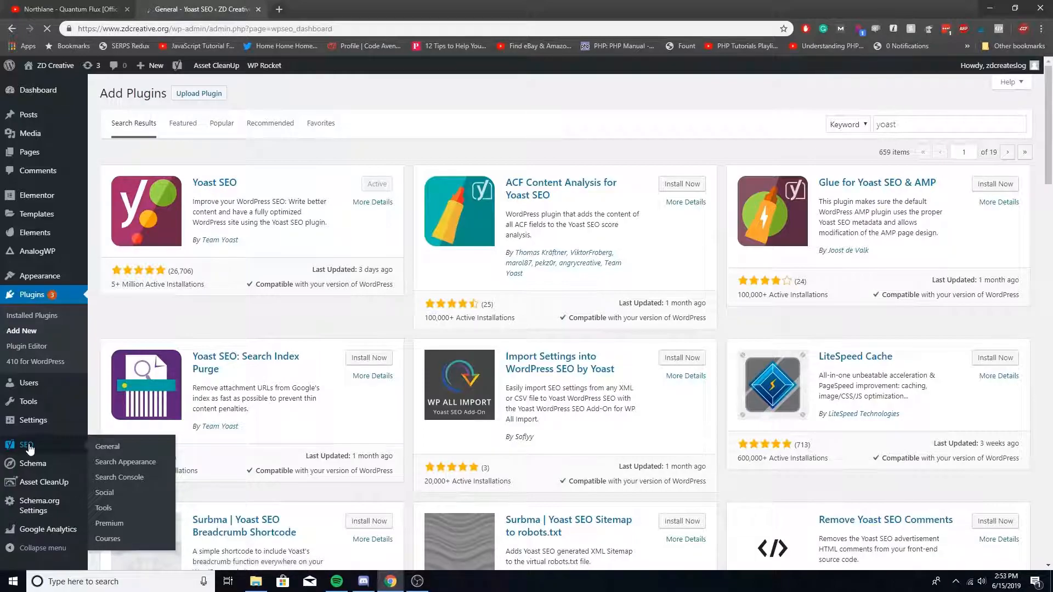
{"action": "left_click", "coordinate": [107, 447]}
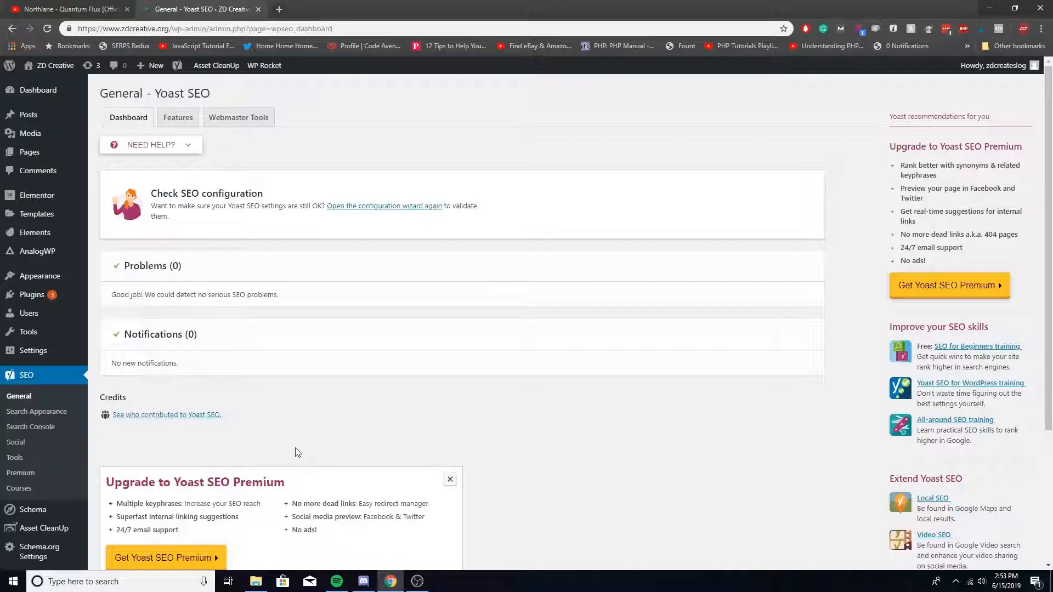
{"action": "mouse_move", "coordinate": [14, 459]}
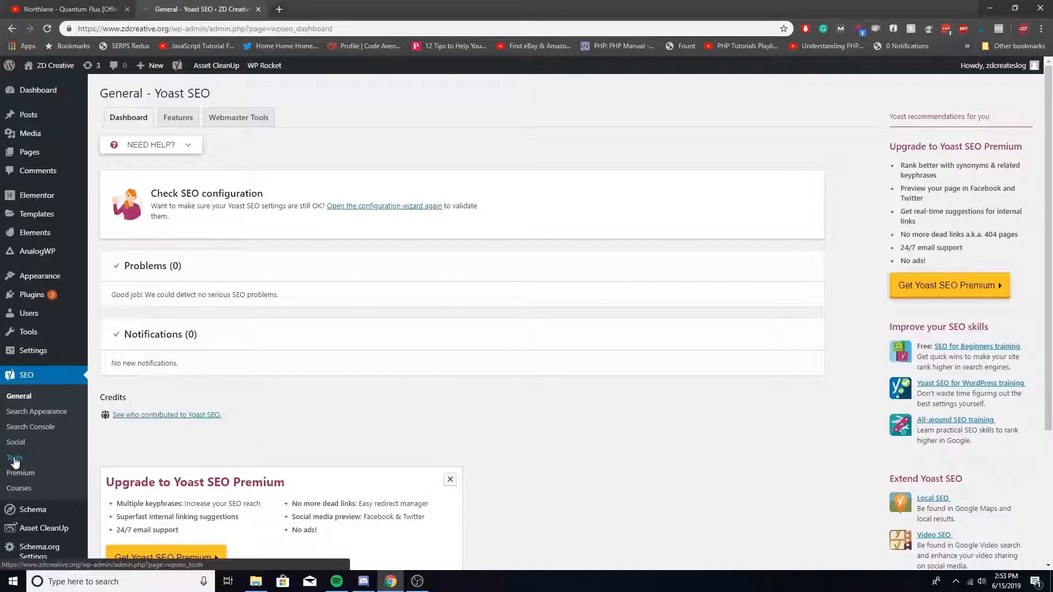
{"action": "left_click", "coordinate": [15, 457]}
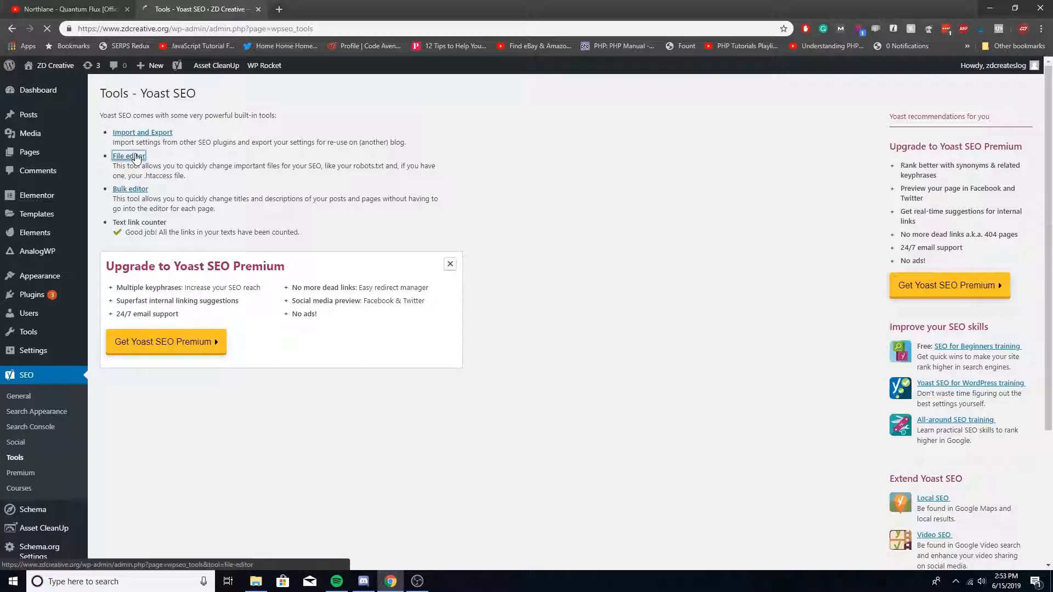
{"action": "left_click", "coordinate": [127, 156]}
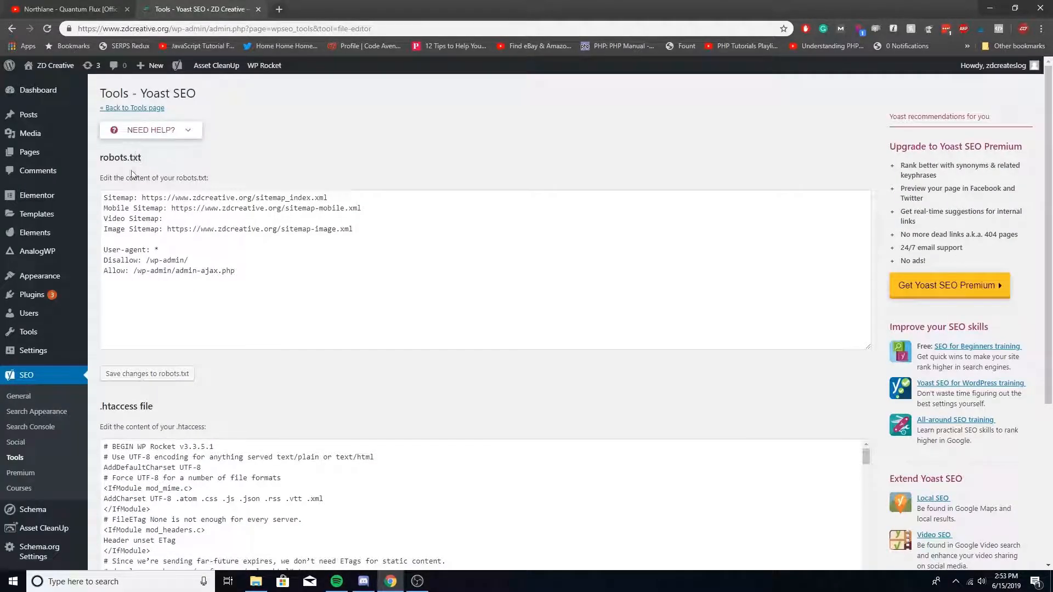
{"action": "double_click", "coordinate": [119, 198]}
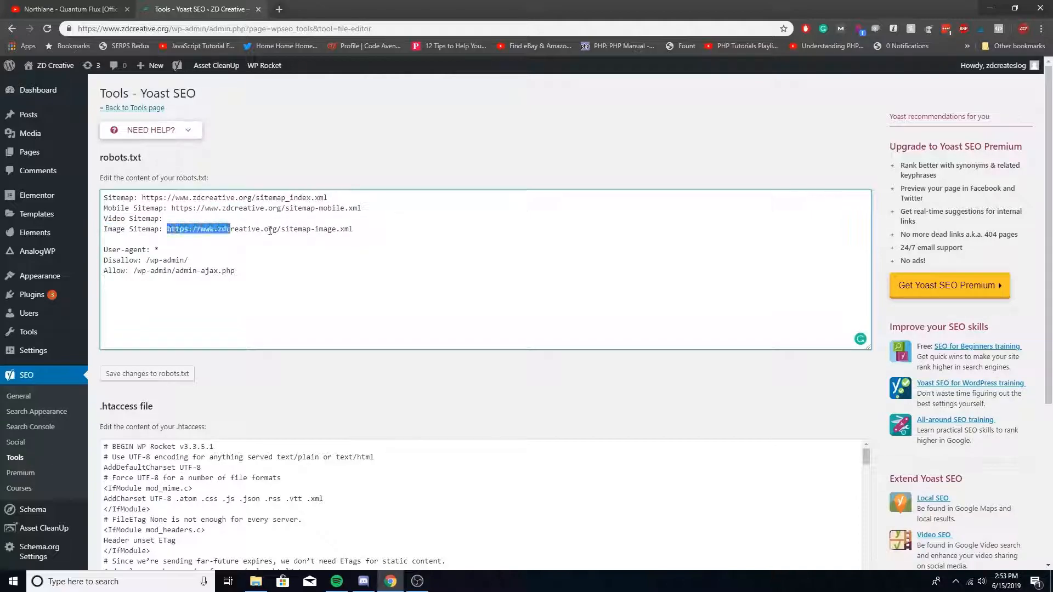
{"action": "left_click", "coordinate": [149, 219]}
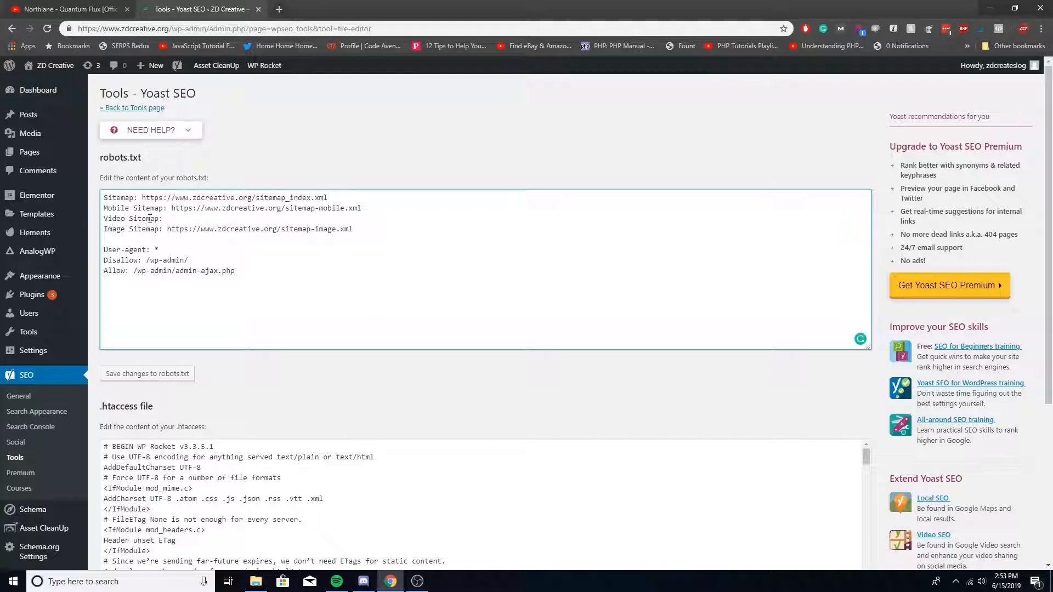